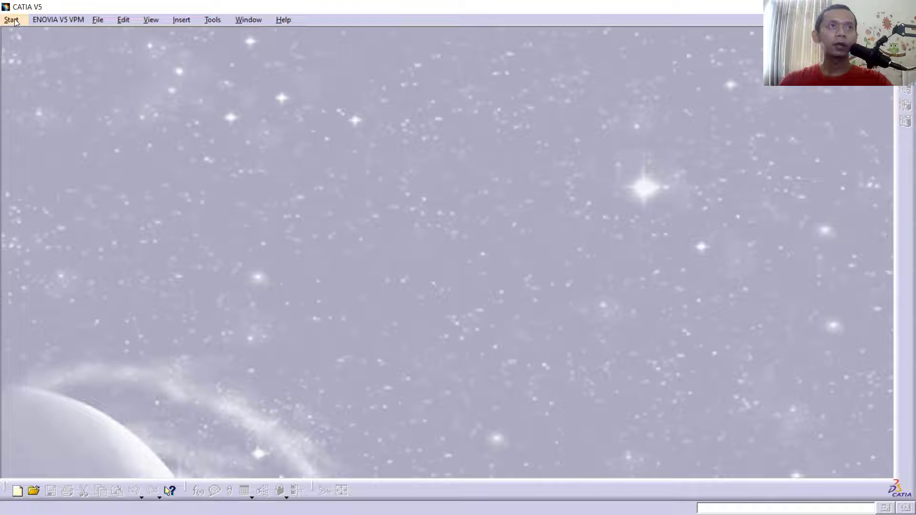
# Create a new Product1 document in the Assembly Design workbench from the Start menu
pyautogui.click(12, 19)
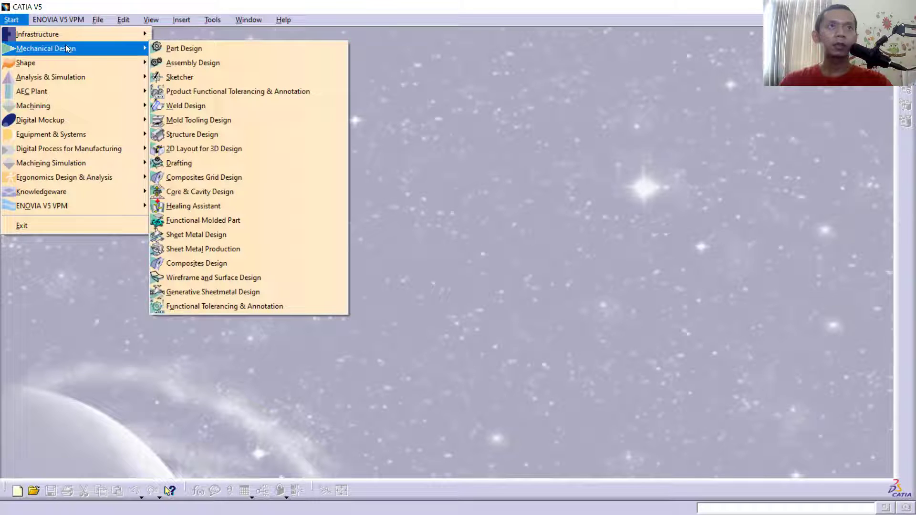
pyautogui.click(192, 63)
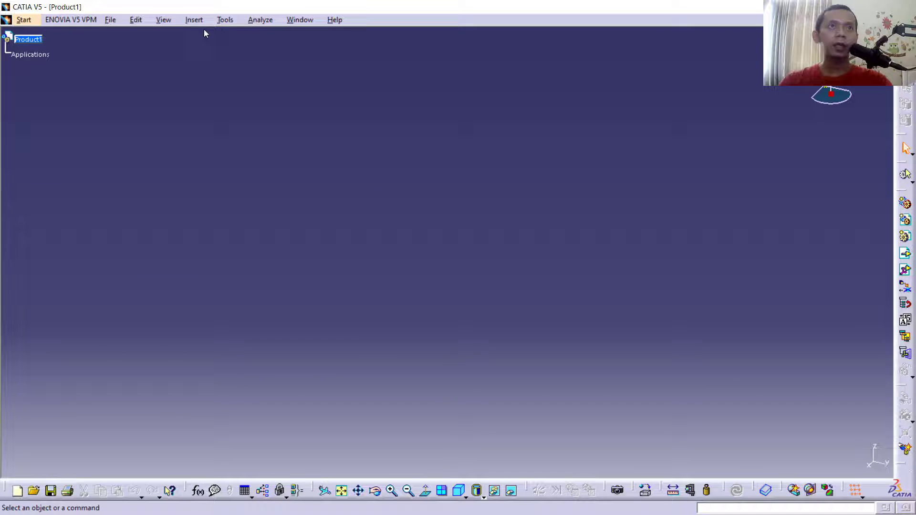
# Insert Fork.CATPart into Product1 as an existing component
pyautogui.click(194, 19)
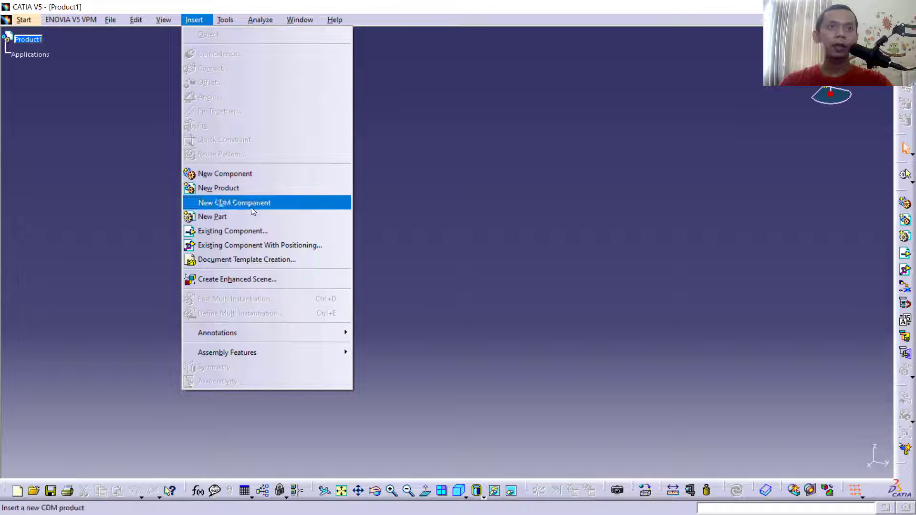
pyautogui.click(232, 231)
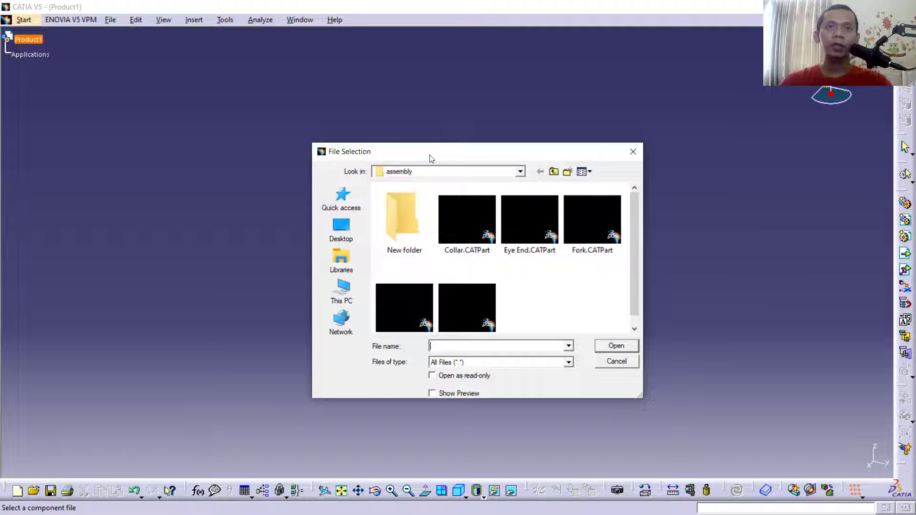
pyautogui.moveTo(587, 294)
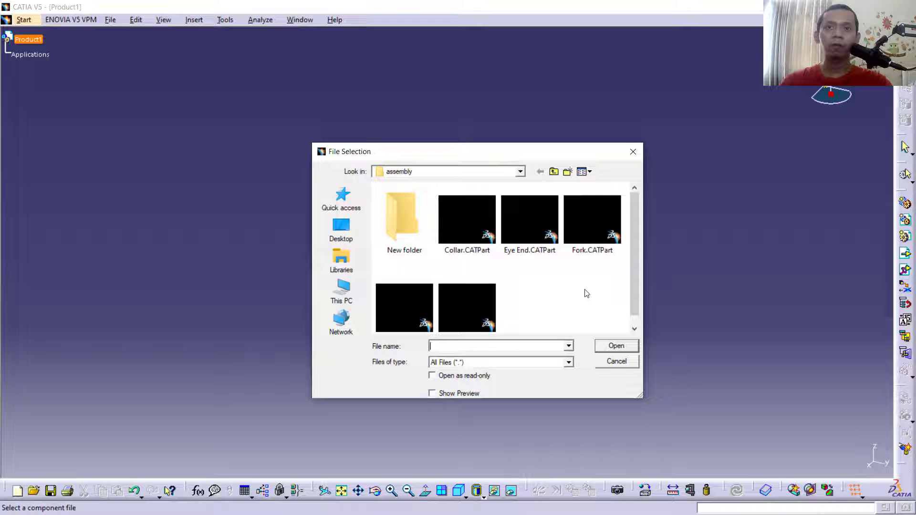
pyautogui.moveTo(537, 312)
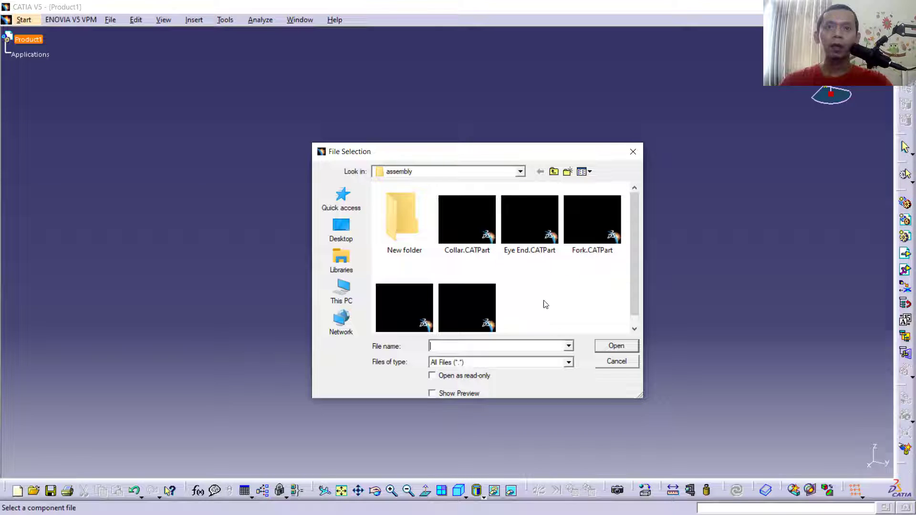
pyautogui.moveTo(591, 221)
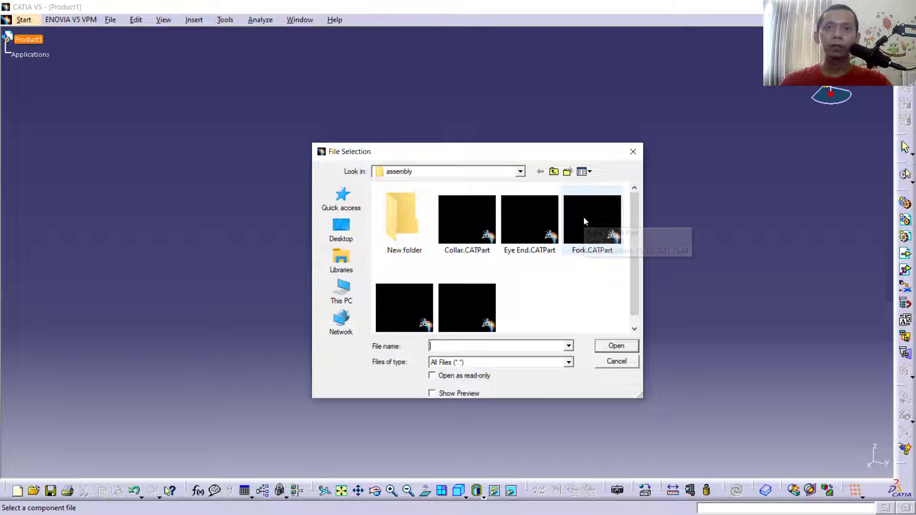
pyautogui.click(592, 219)
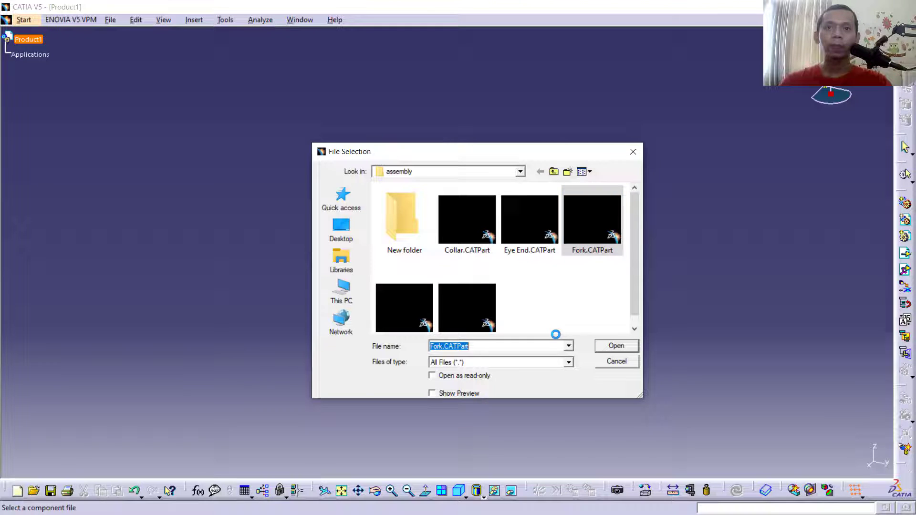
pyautogui.click(615, 345)
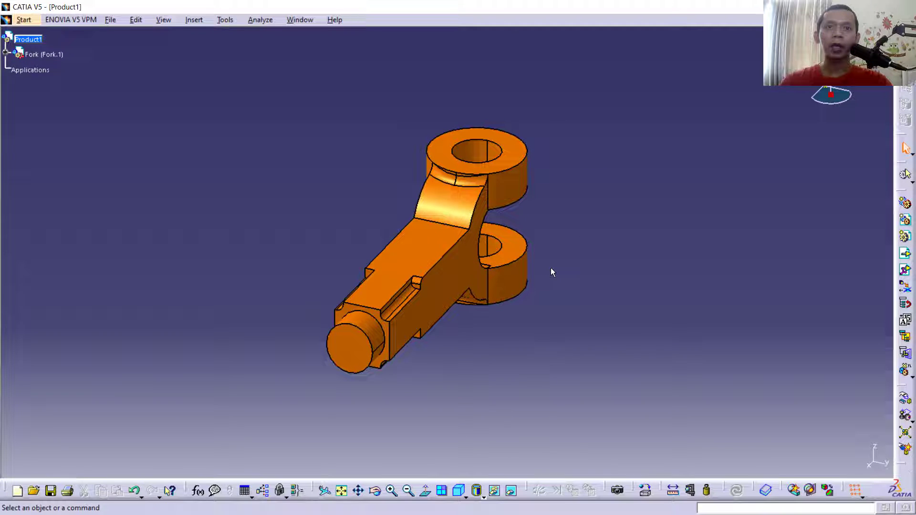
pyautogui.moveTo(122, 95)
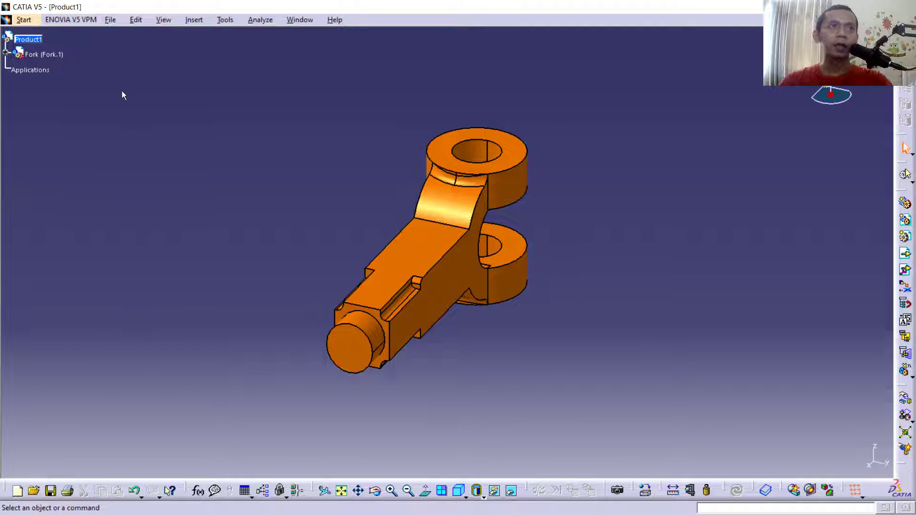
# Insert Eye End.CATPart into Product1 as a second existing component
pyautogui.click(194, 19)
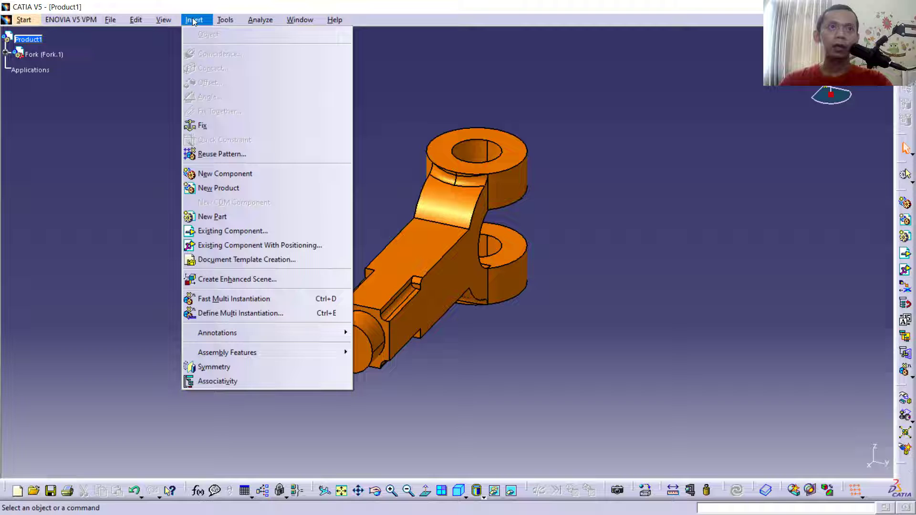
pyautogui.click(232, 231)
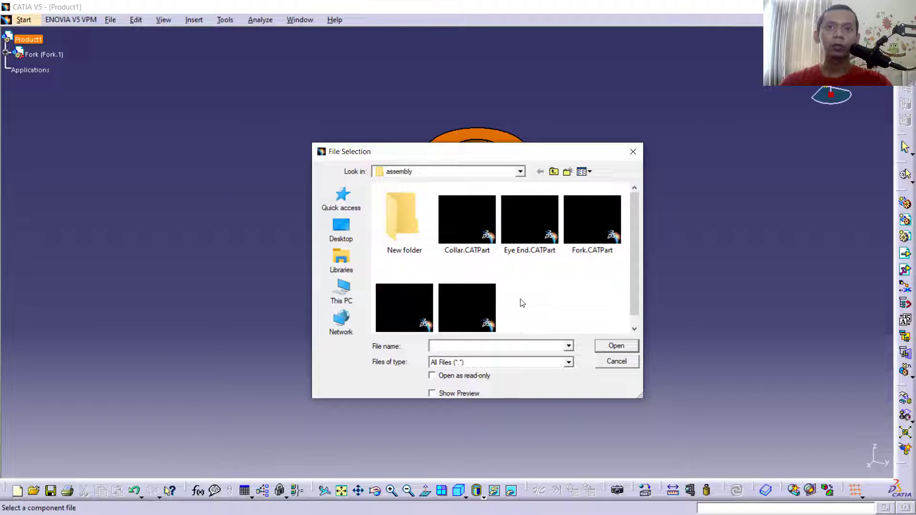
pyautogui.click(529, 219)
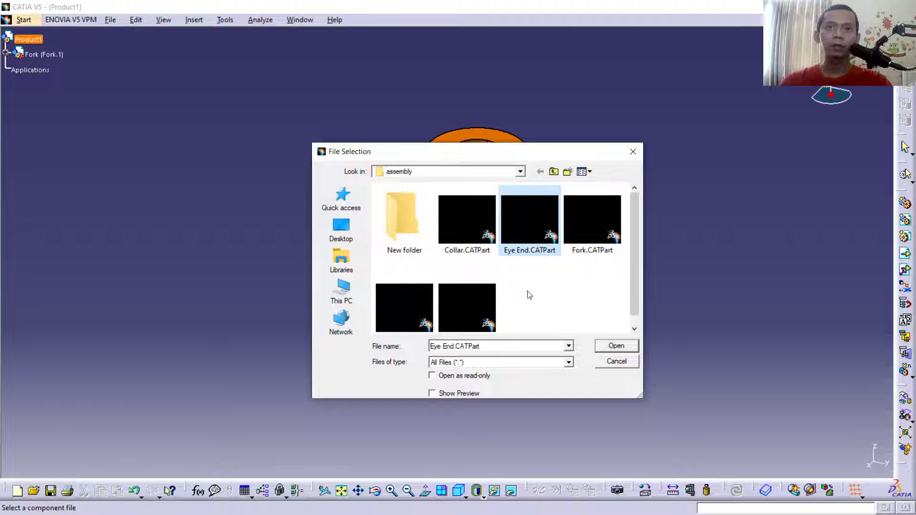
pyautogui.click(616, 346)
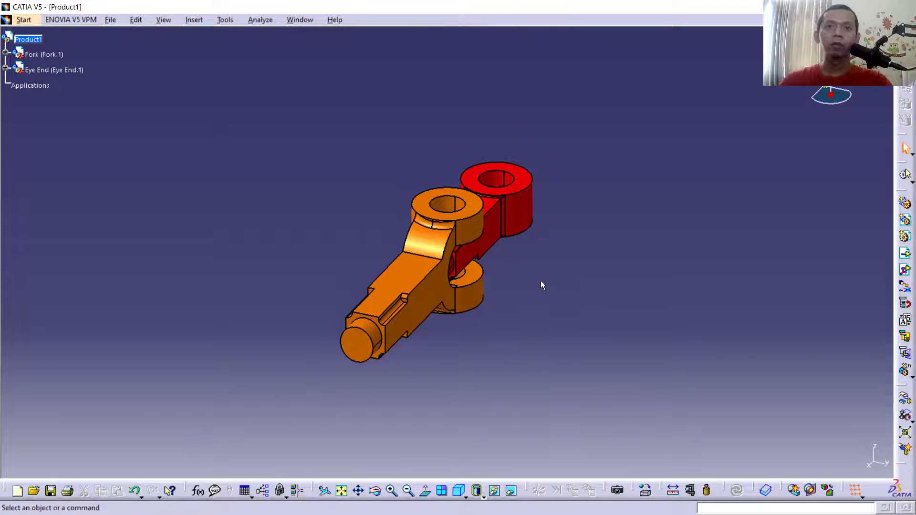
pyautogui.moveTo(850, 372)
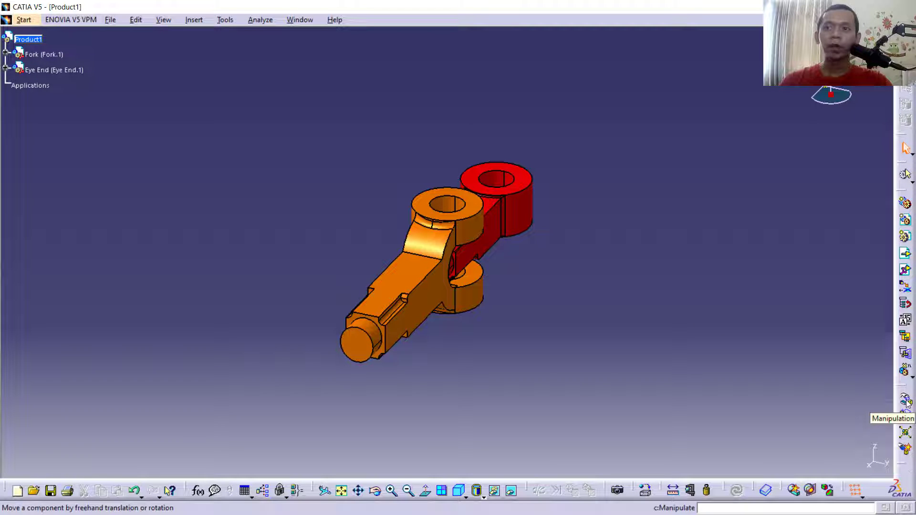
# Drag and rotate the Eye End away from the Fork with the Manipulation tool
pyautogui.click(905, 401)
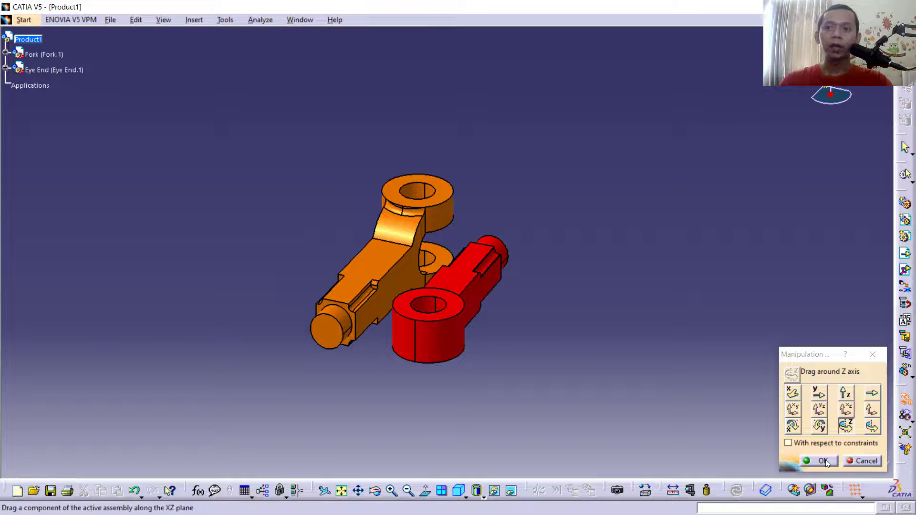
pyautogui.click(819, 461)
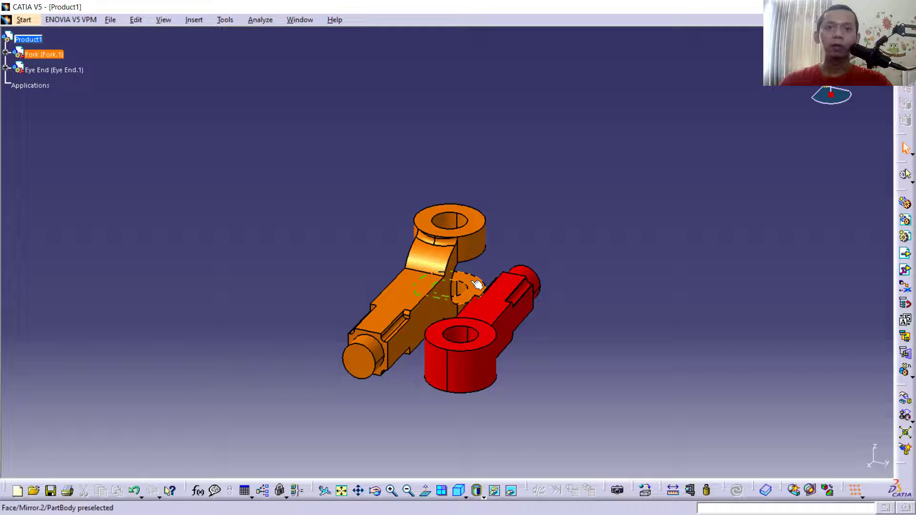
# Start a coincidence constraint from the Insert menu
pyautogui.click(593, 235)
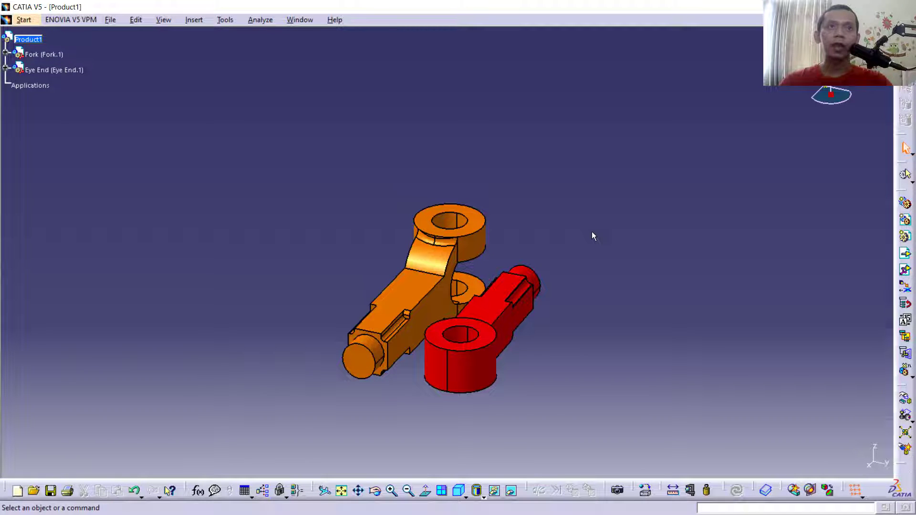
pyautogui.click(226, 19)
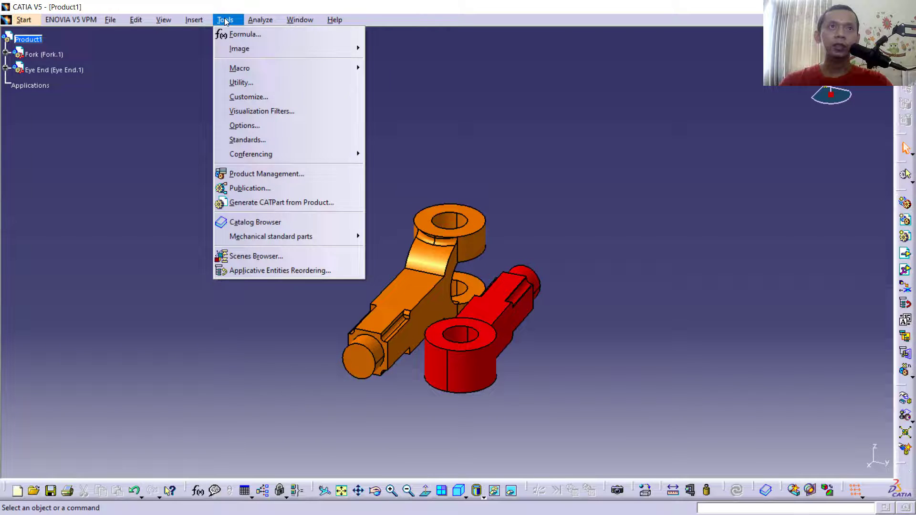
pyautogui.click(194, 19)
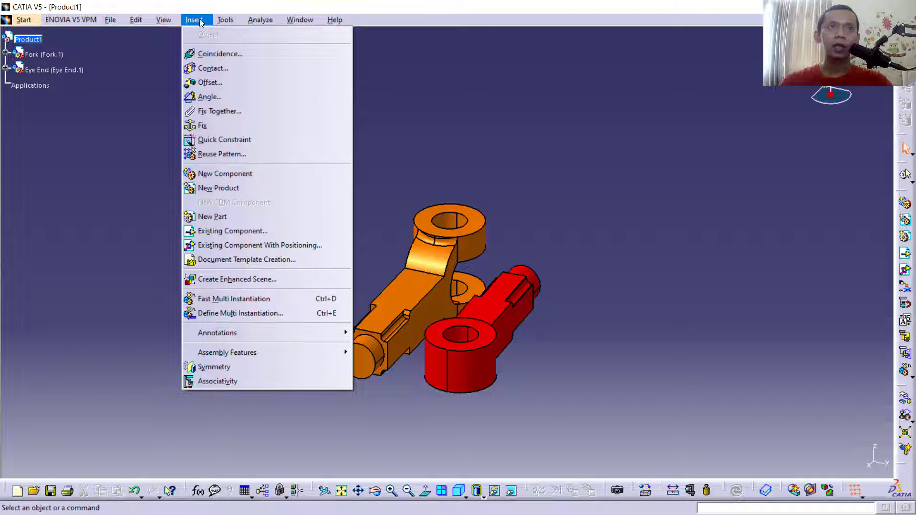
pyautogui.moveTo(219, 53)
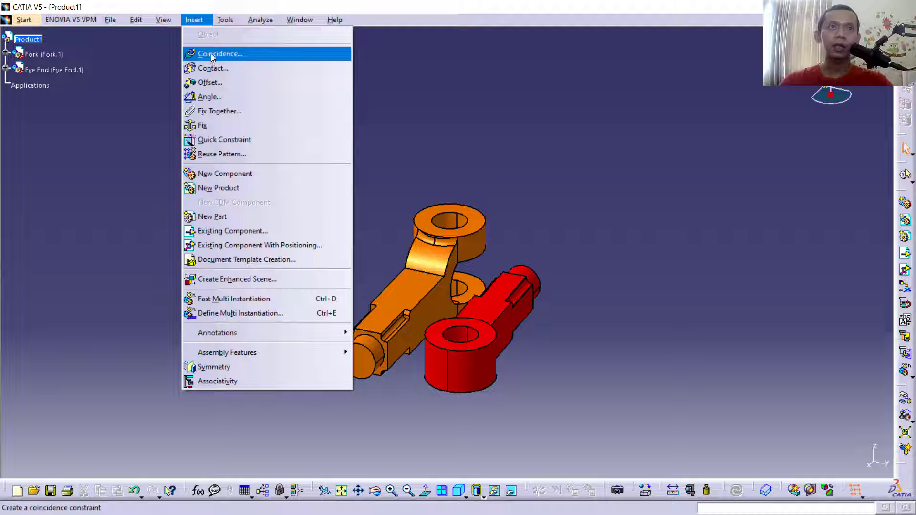
pyautogui.click(220, 53)
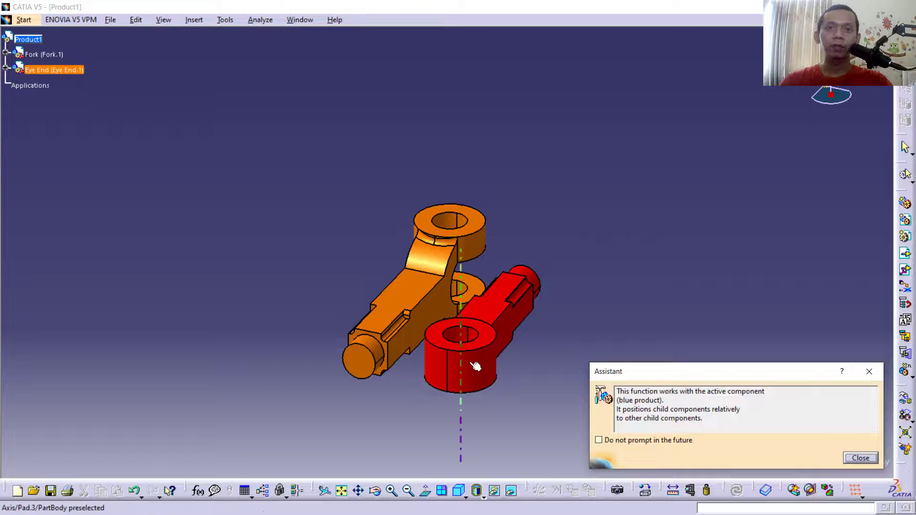
# Coincide the Eye End hole axis with the Fork hole axis and update the assembly
pyautogui.click(450, 222)
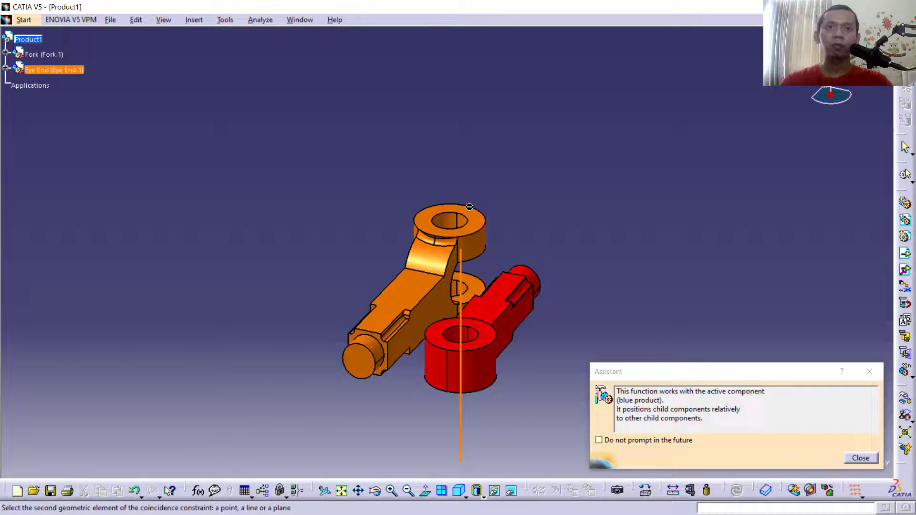
pyautogui.click(860, 458)
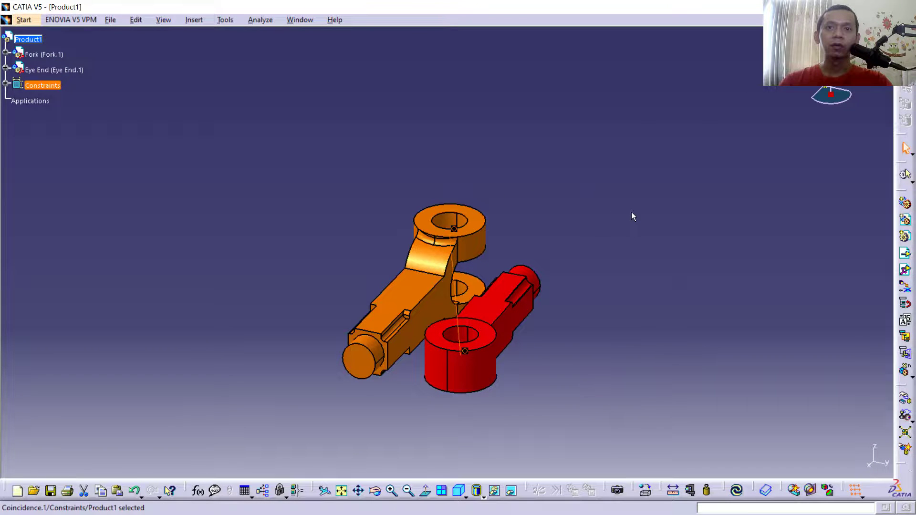
pyautogui.click(737, 490)
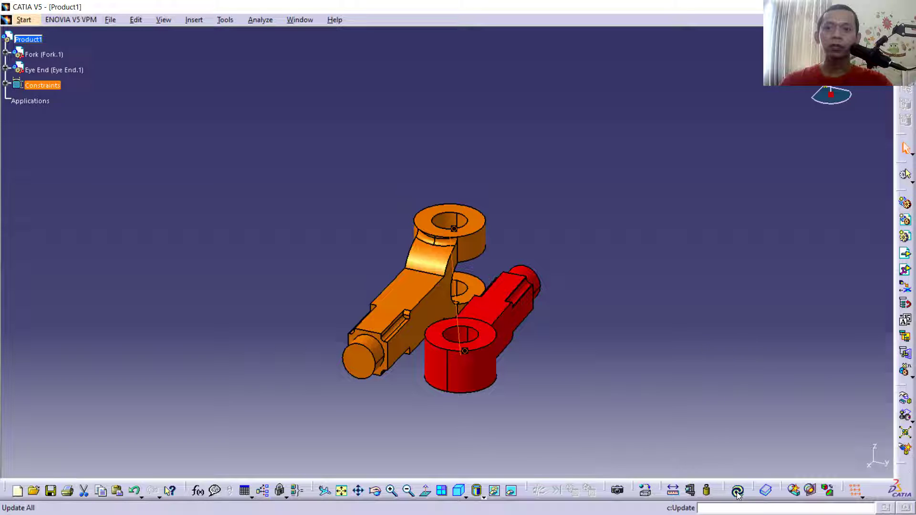
pyautogui.moveTo(738, 489)
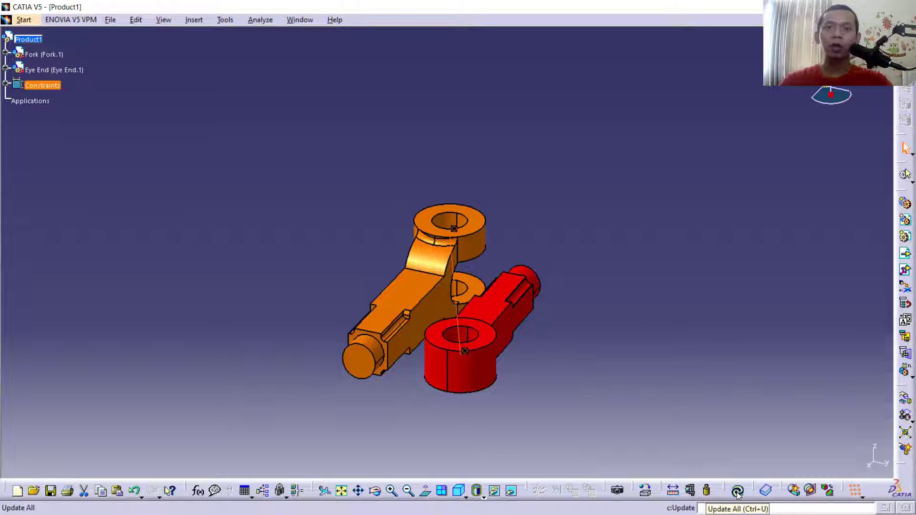
pyautogui.click(737, 490)
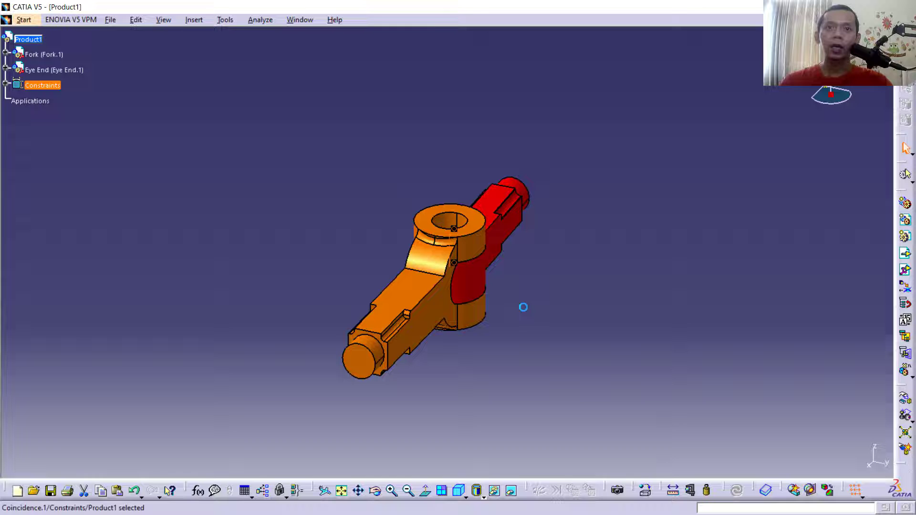
pyautogui.moveTo(622, 307)
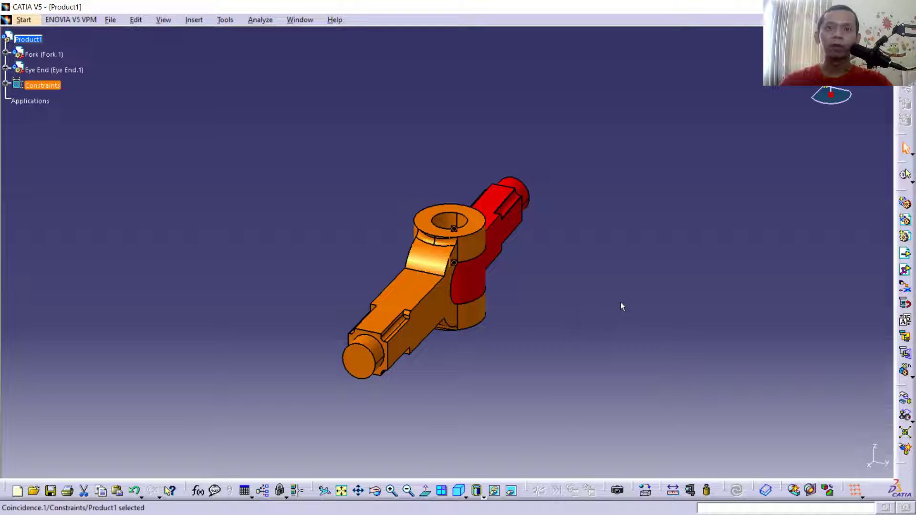
pyautogui.moveTo(611, 282)
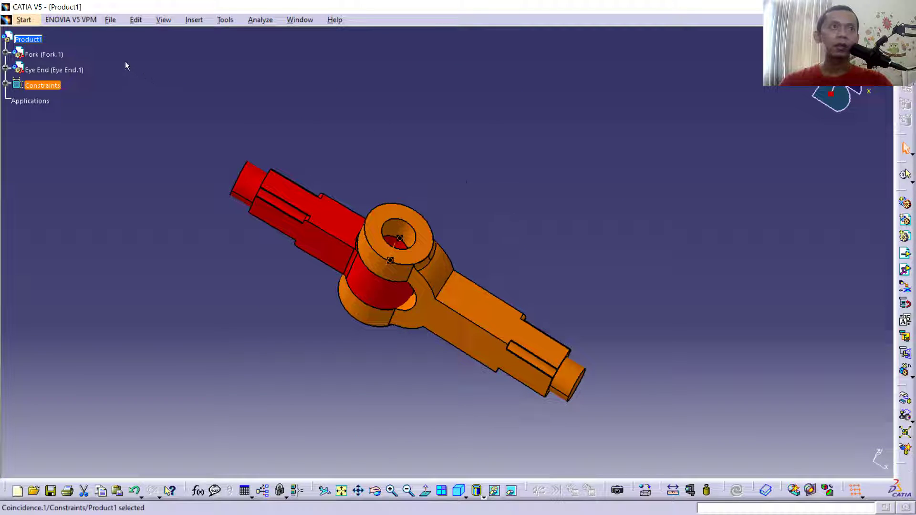
# Insert Pin.CATPart into Product1 as a third existing component
pyautogui.click(193, 19)
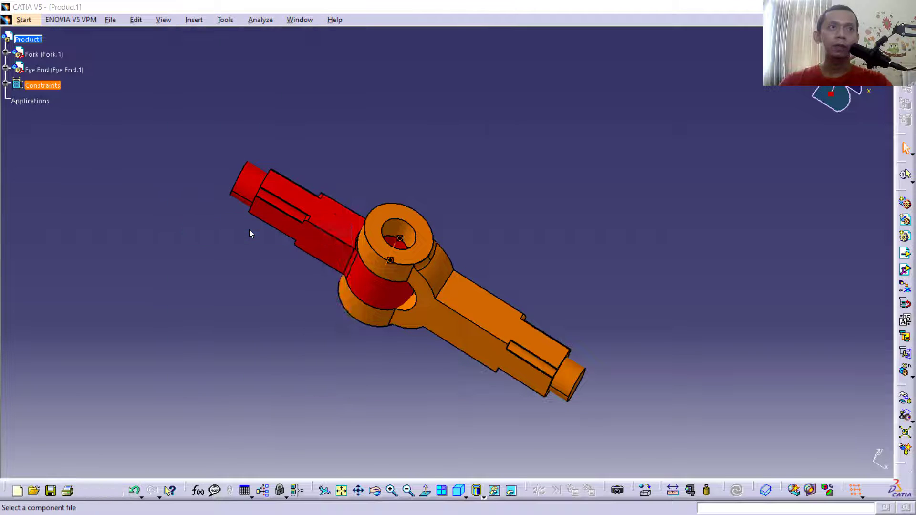
pyautogui.click(34, 490)
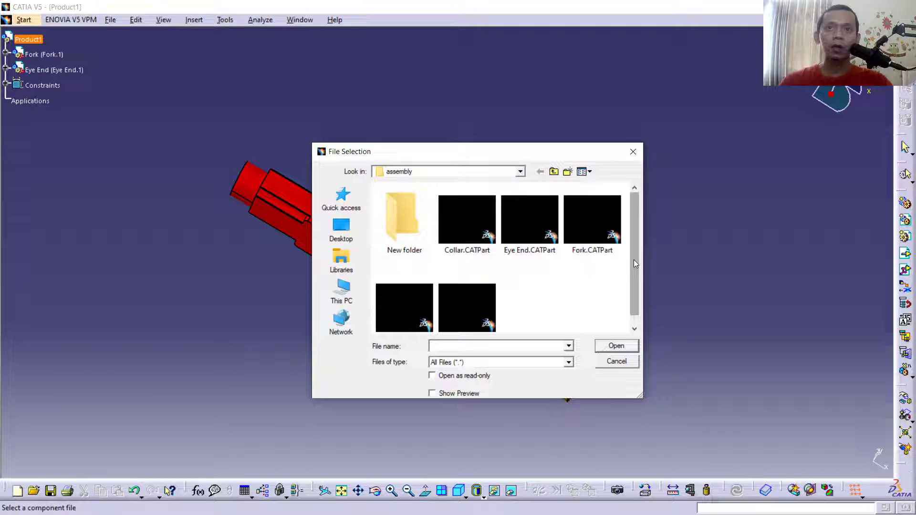
pyautogui.scroll(-3)
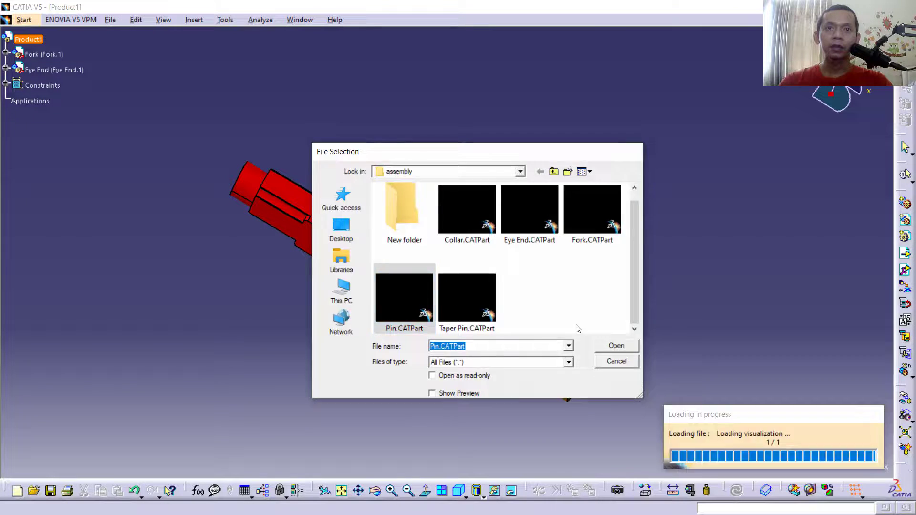
pyautogui.click(615, 346)
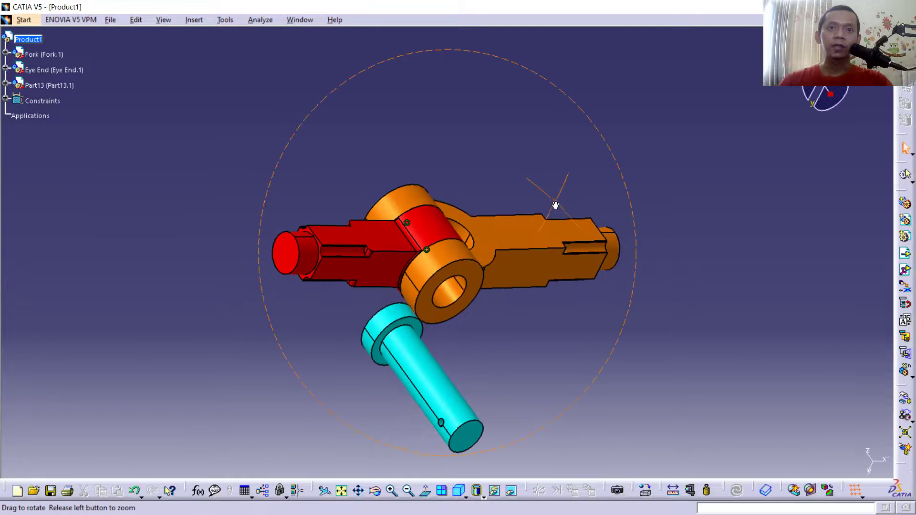
# Add Coincidence.2 between a pin face plane and a Fork face plane, oriented opposite
pyautogui.click(194, 19)
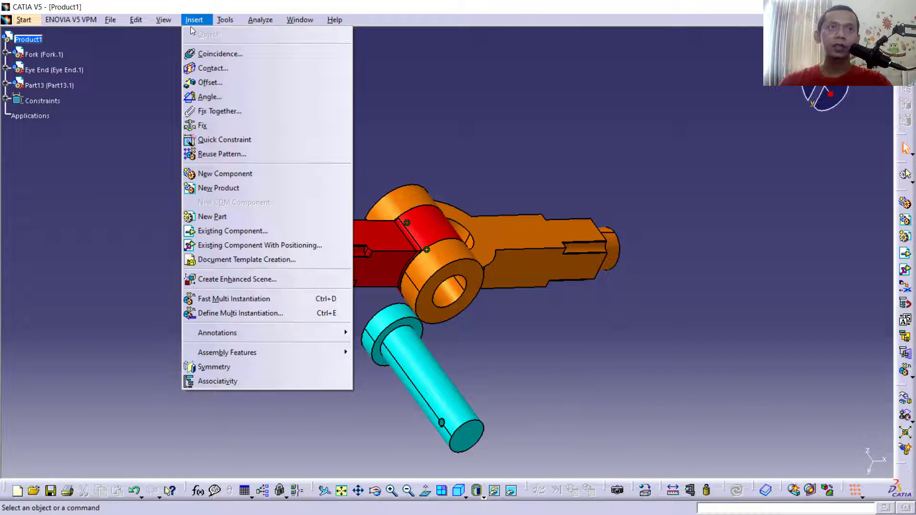
pyautogui.click(220, 53)
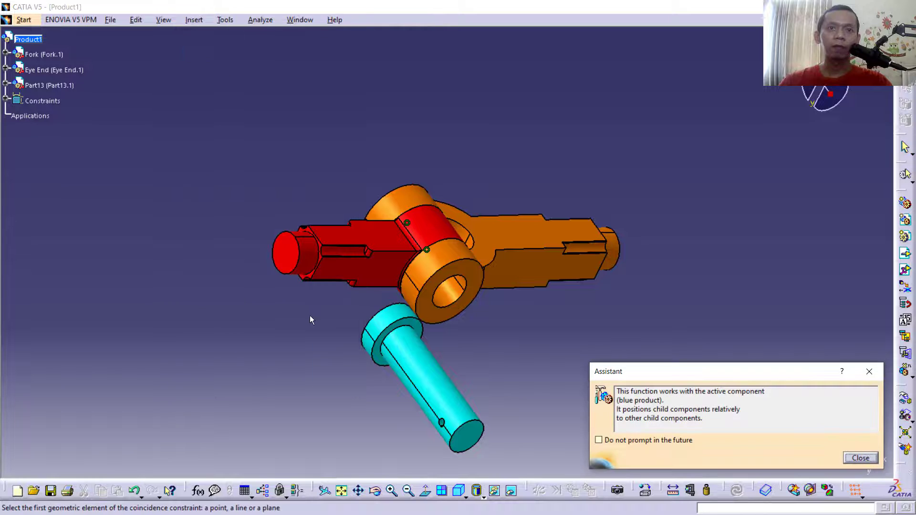
pyautogui.click(398, 328)
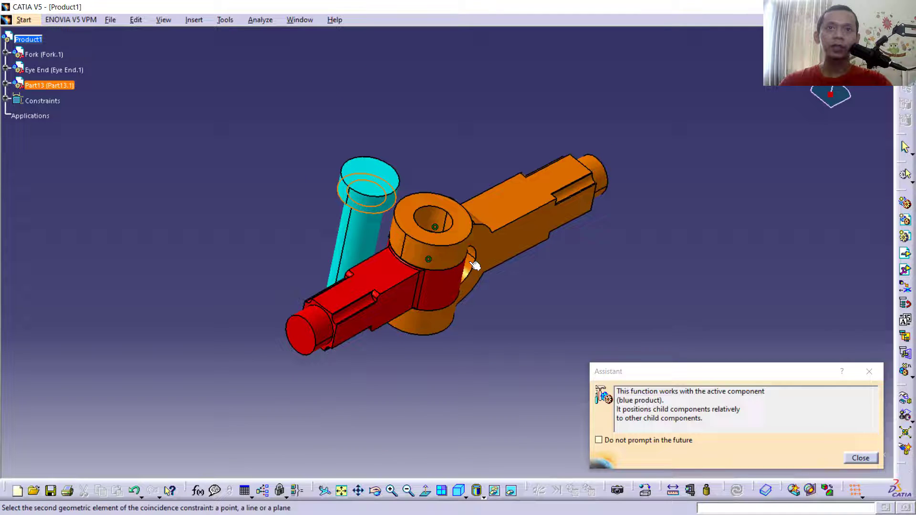
pyautogui.click(437, 215)
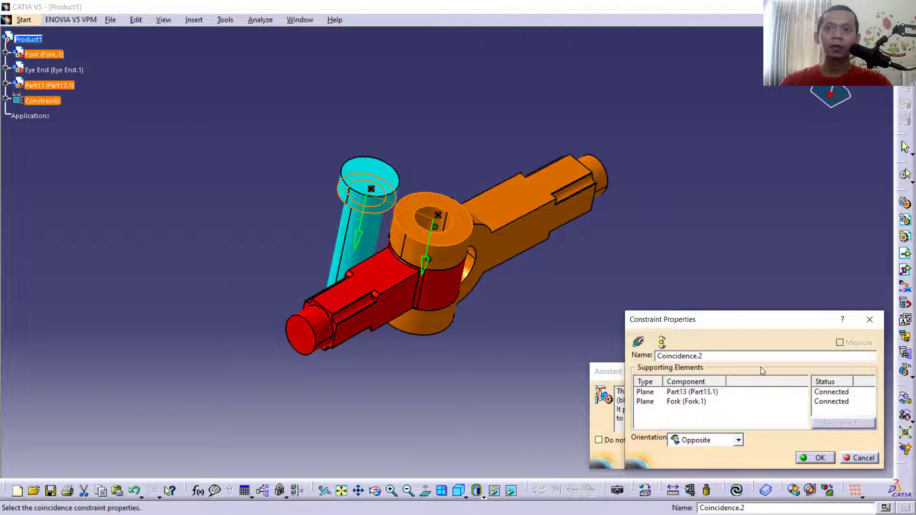
pyautogui.click(818, 458)
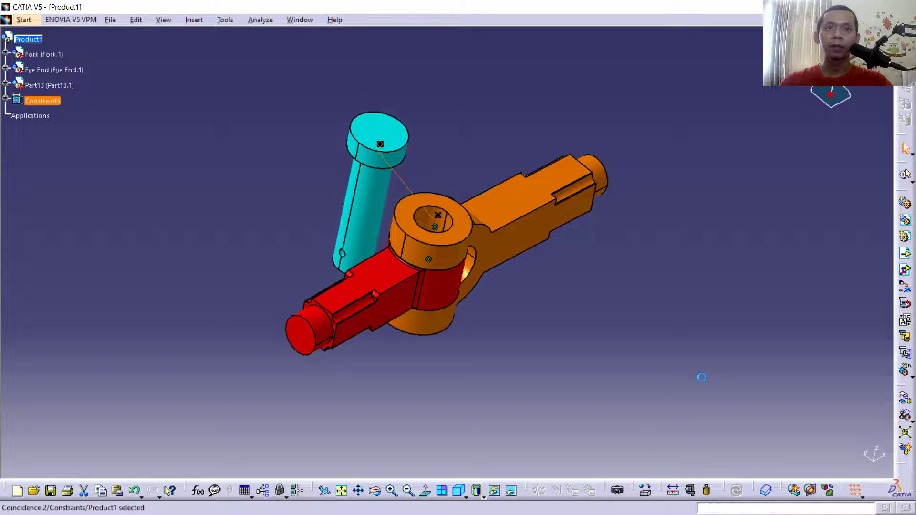
pyautogui.moveTo(471, 148)
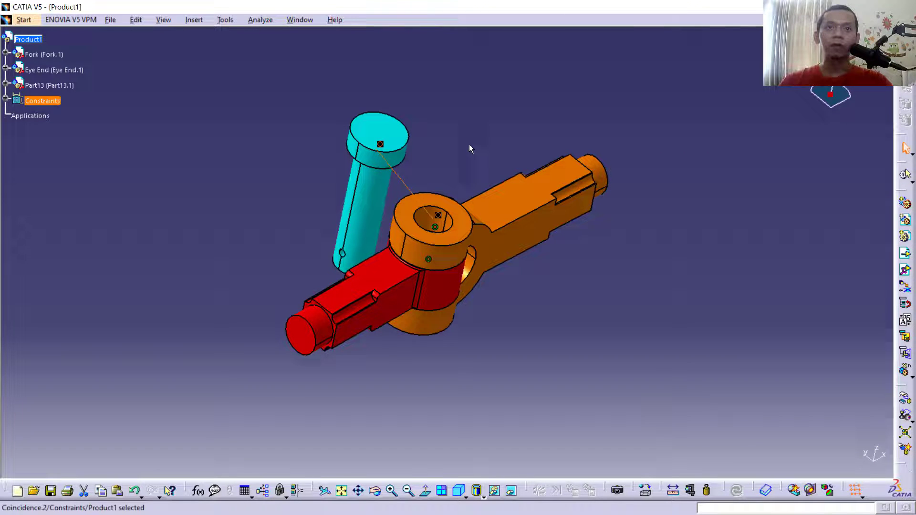
pyautogui.moveTo(365, 210)
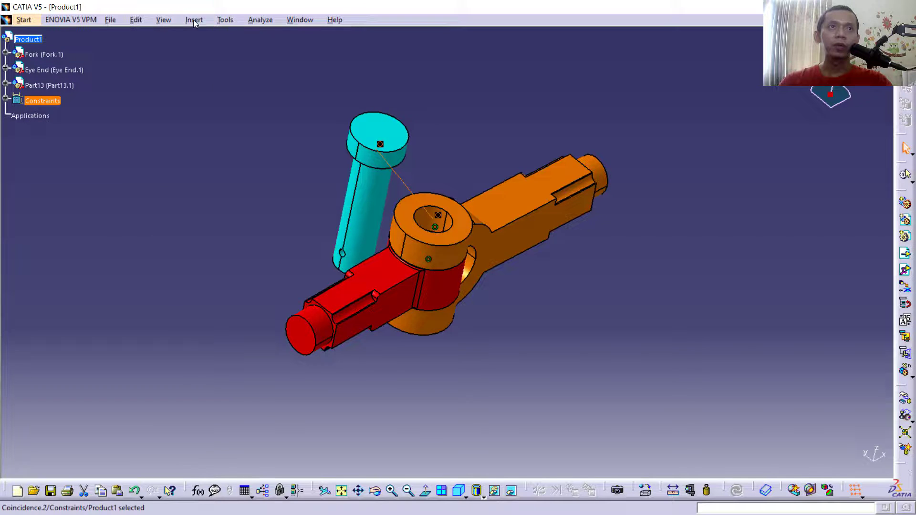
# Add Coincidence.3 aligning the pin axis with the Fork hole axis
pyautogui.click(194, 19)
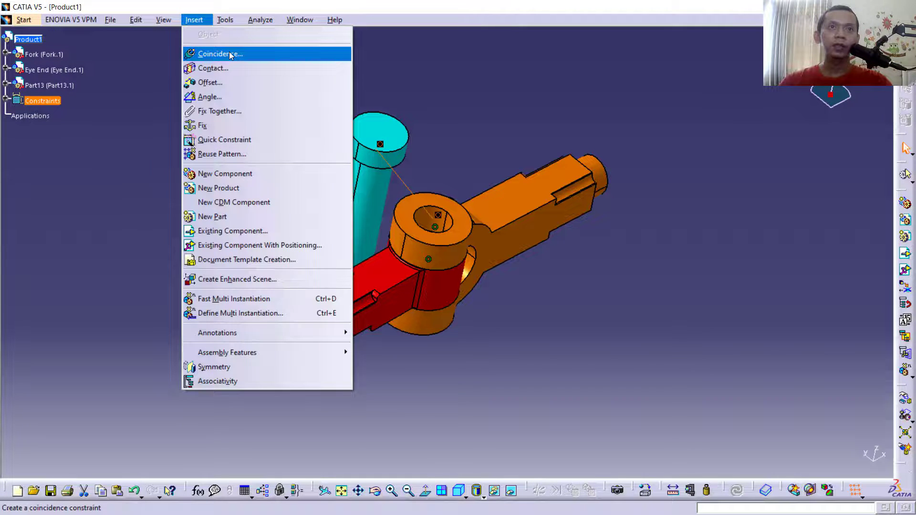
pyautogui.click(219, 53)
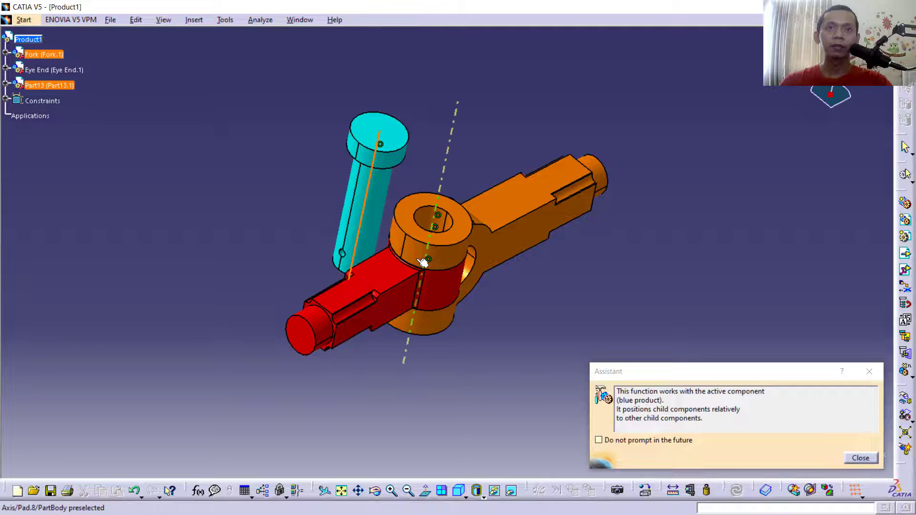
pyautogui.click(860, 458)
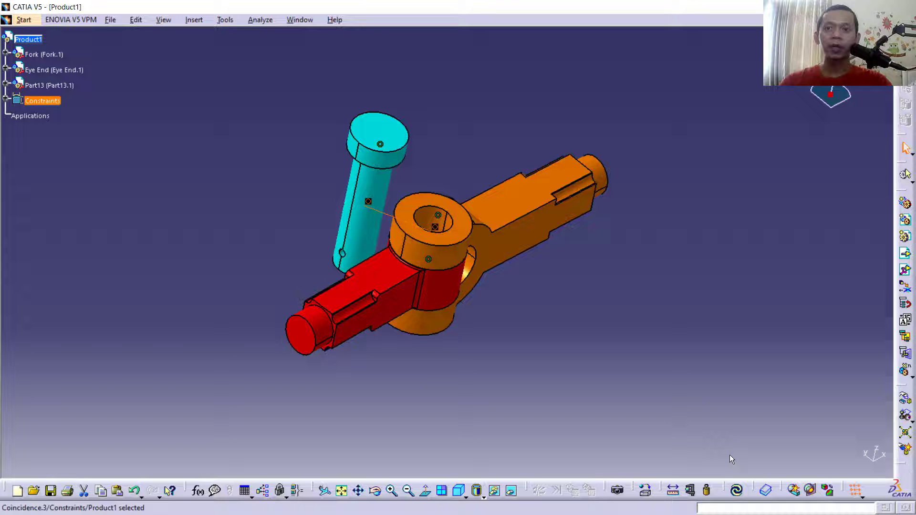